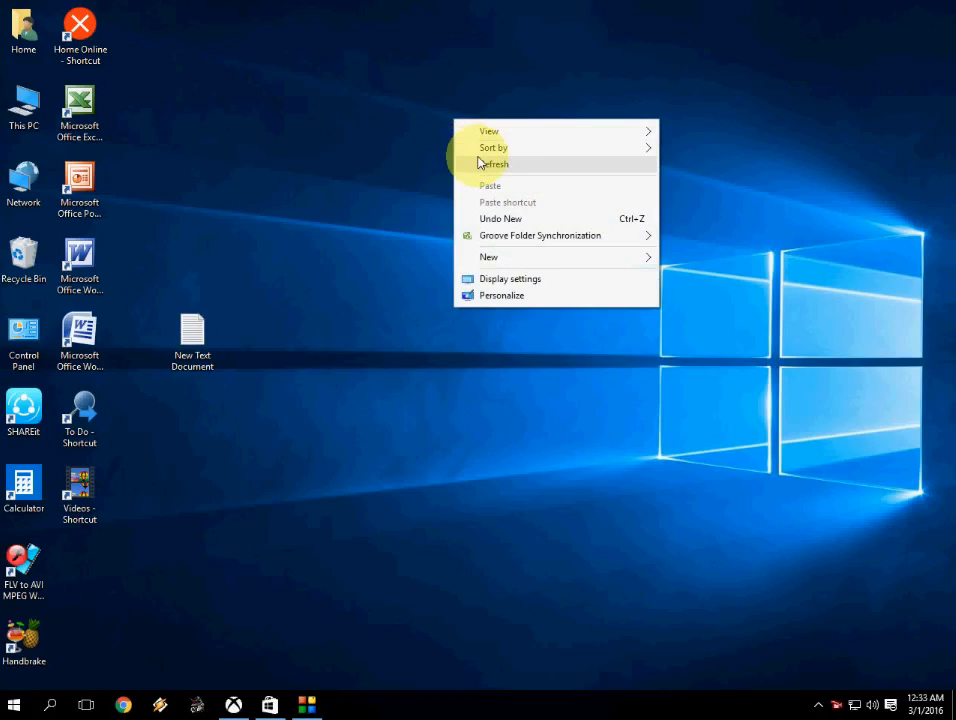
Step: Search the Start menu for 'services' and launch the Services console
left_click(496, 164)
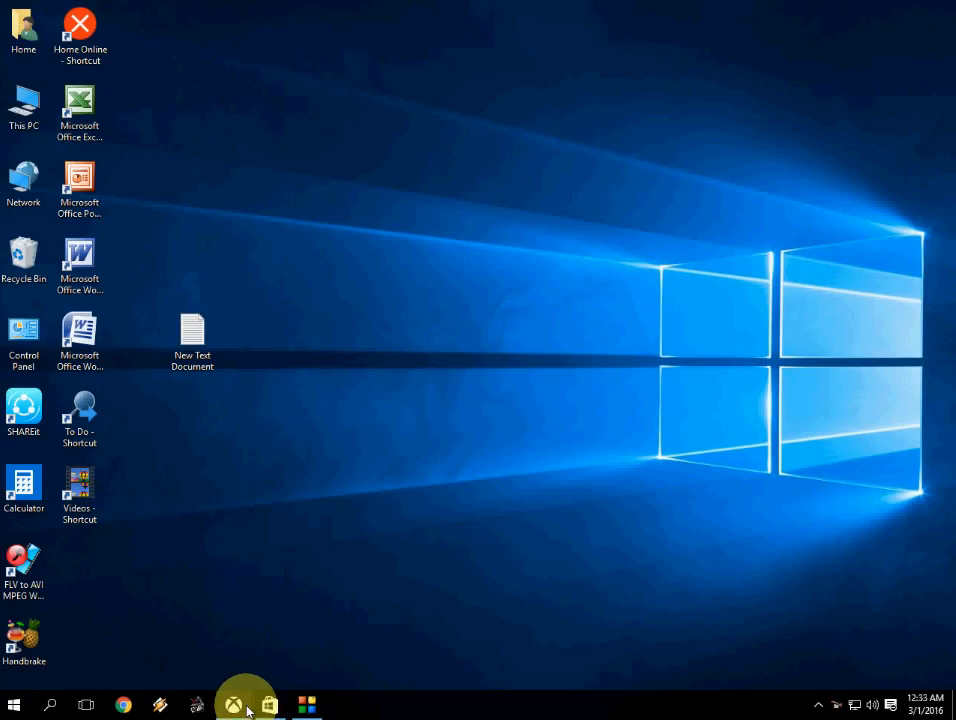
left_click(232, 704)
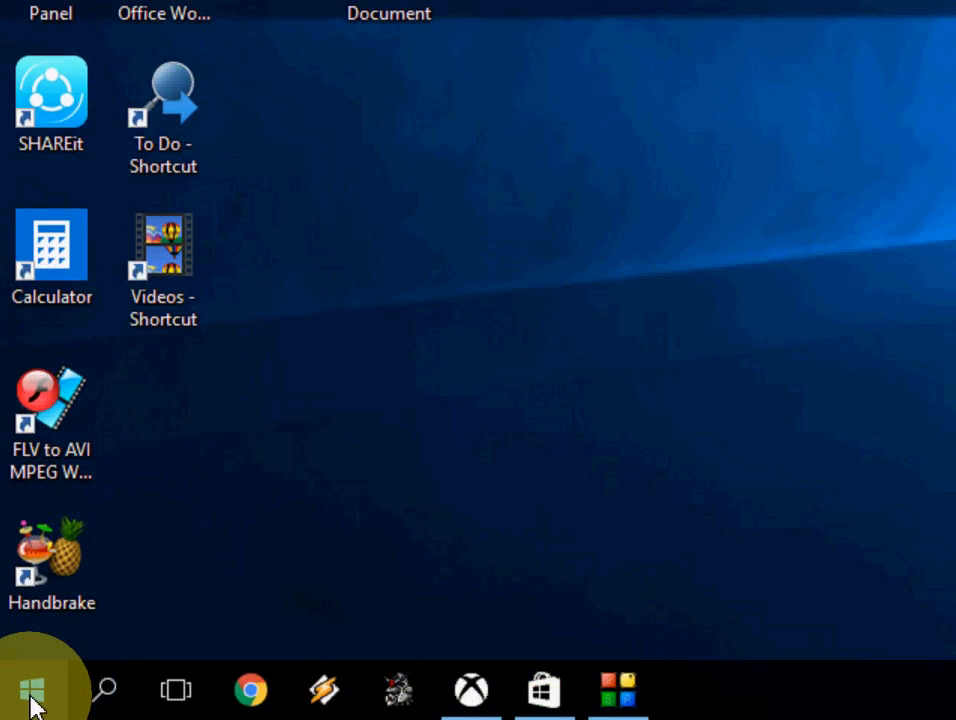
left_click(30, 690)
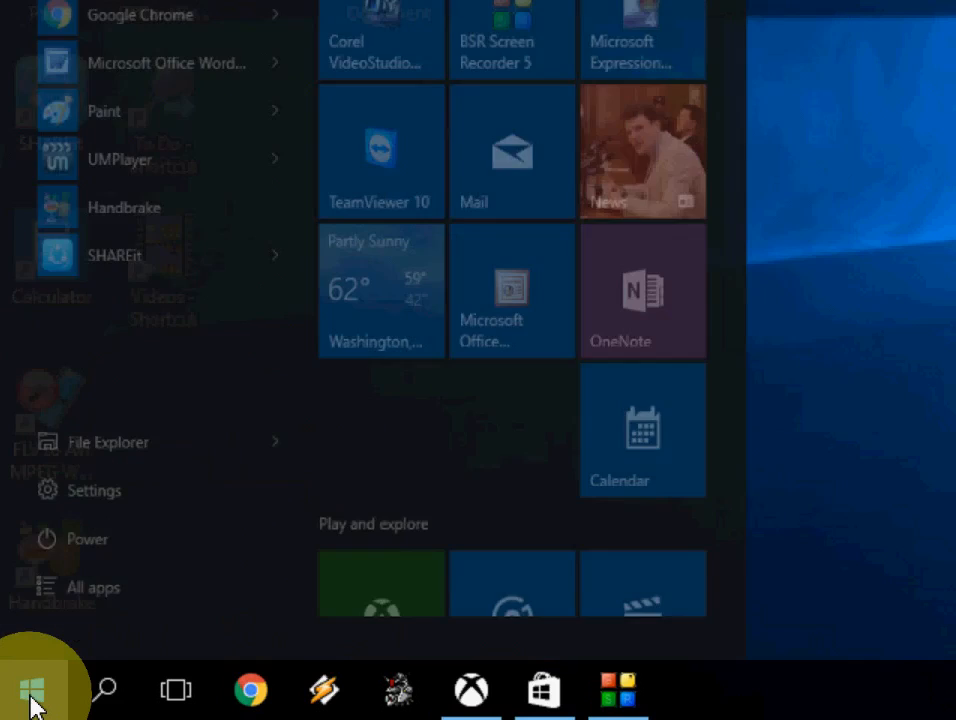
type("services")
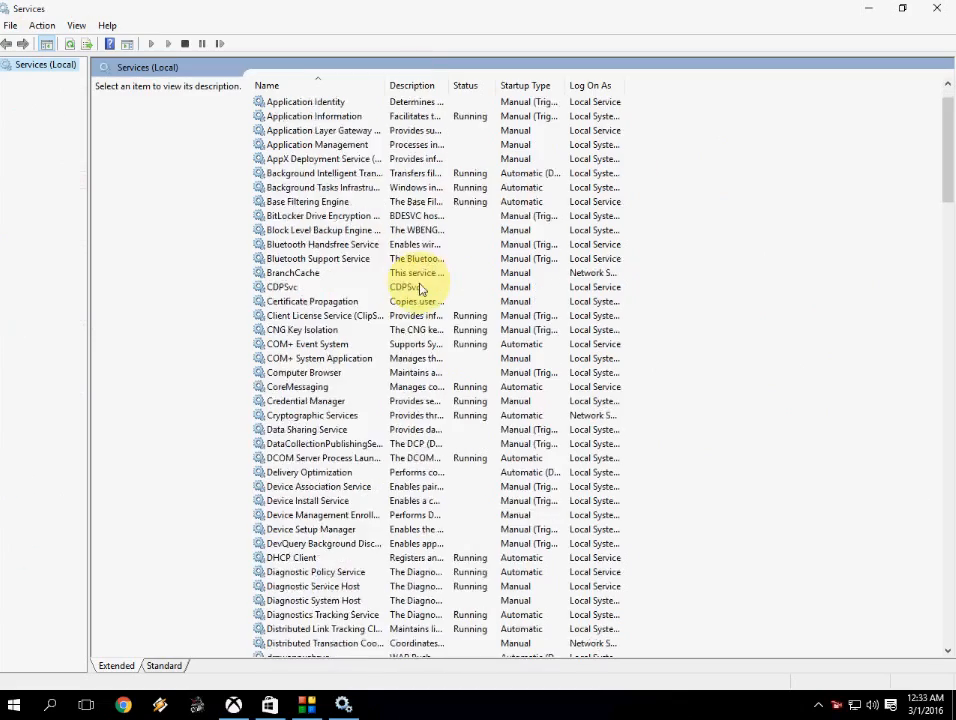
Step: Scroll the services list down to the Windows Update entry showing Disabled
scroll("down", 3)
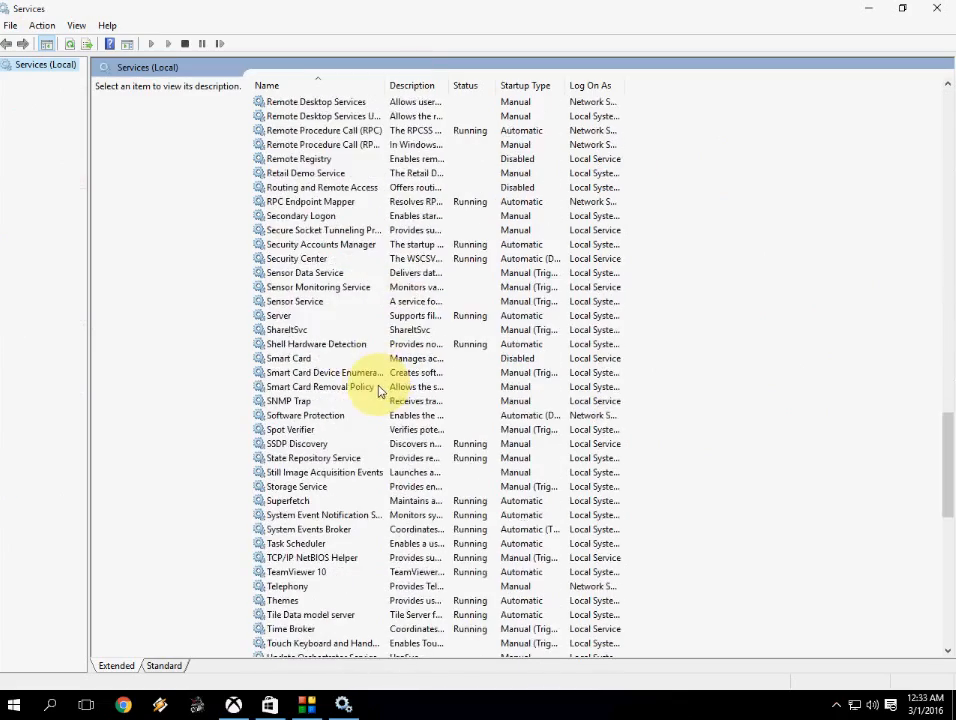
scroll("down", 3)
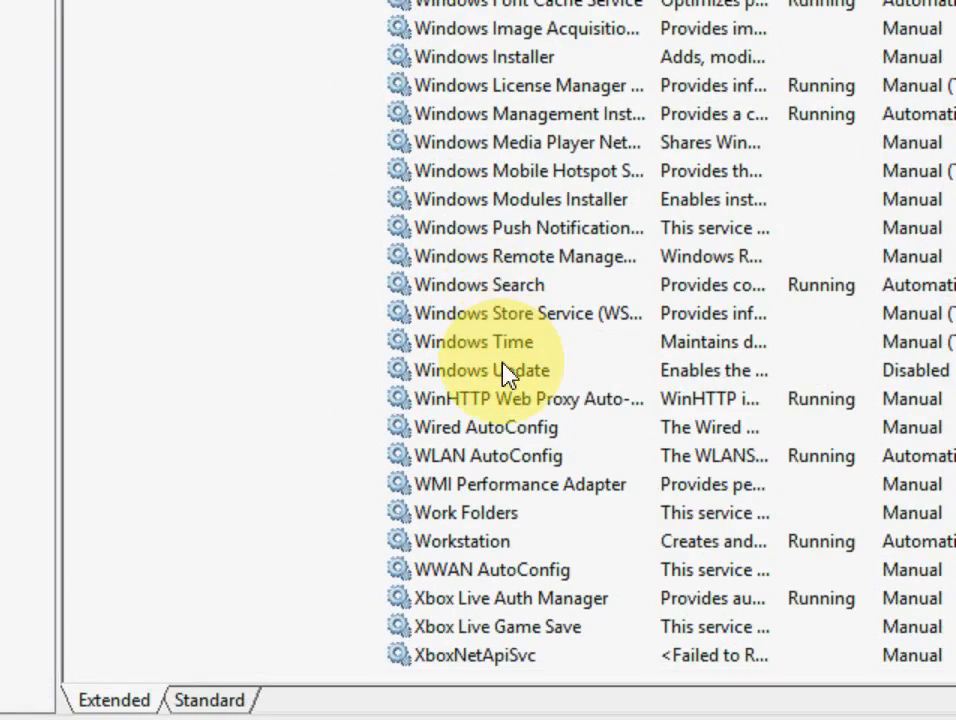
Step: Set Windows Update's startup type to Automatic, start the service and confirm with OK
double_click(486, 370)
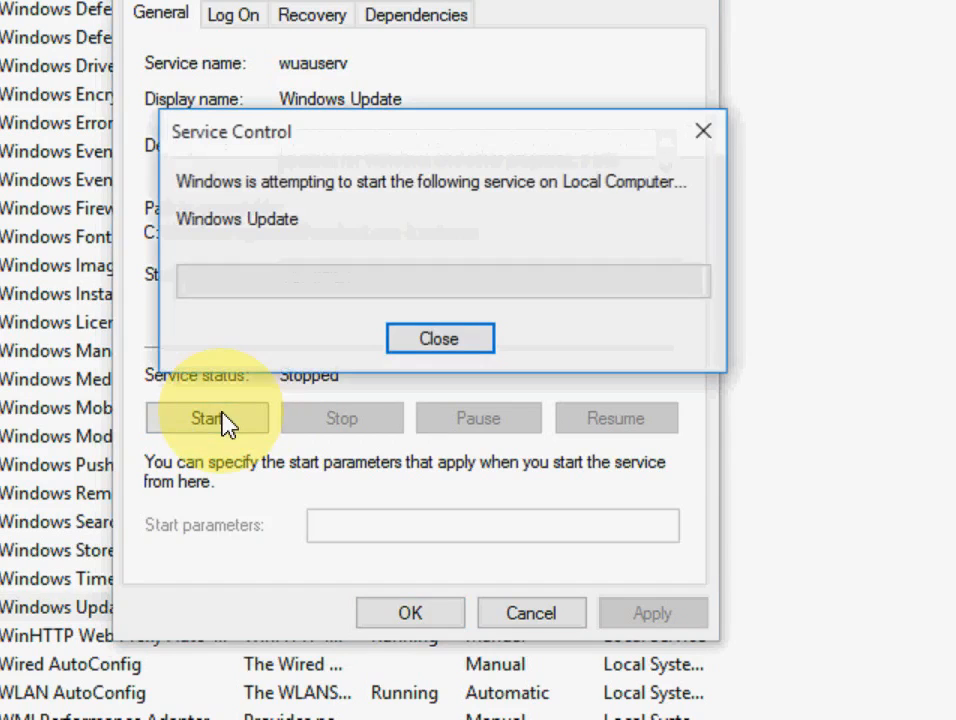
left_click(440, 338)
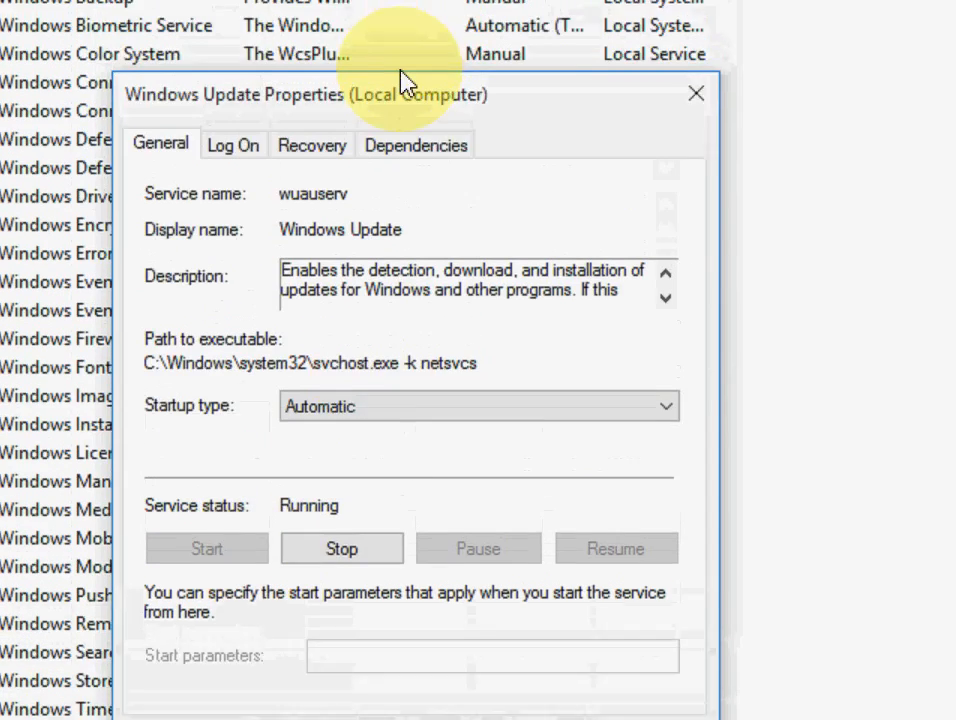
left_click(696, 94)
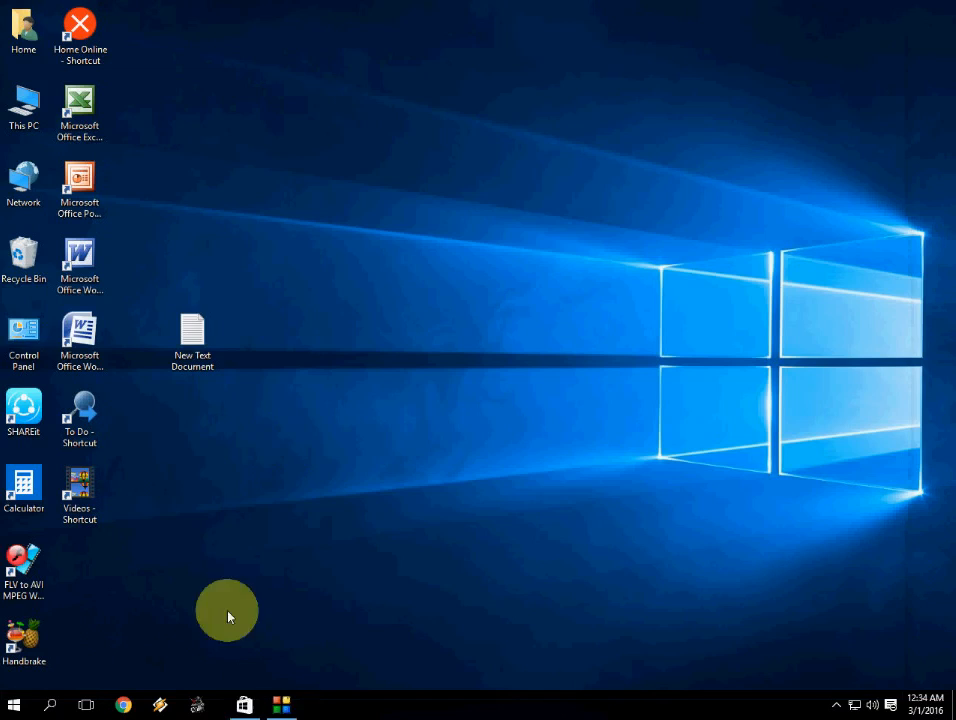
Step: Launch the Store, see the server error, and close it again
left_click(244, 704)
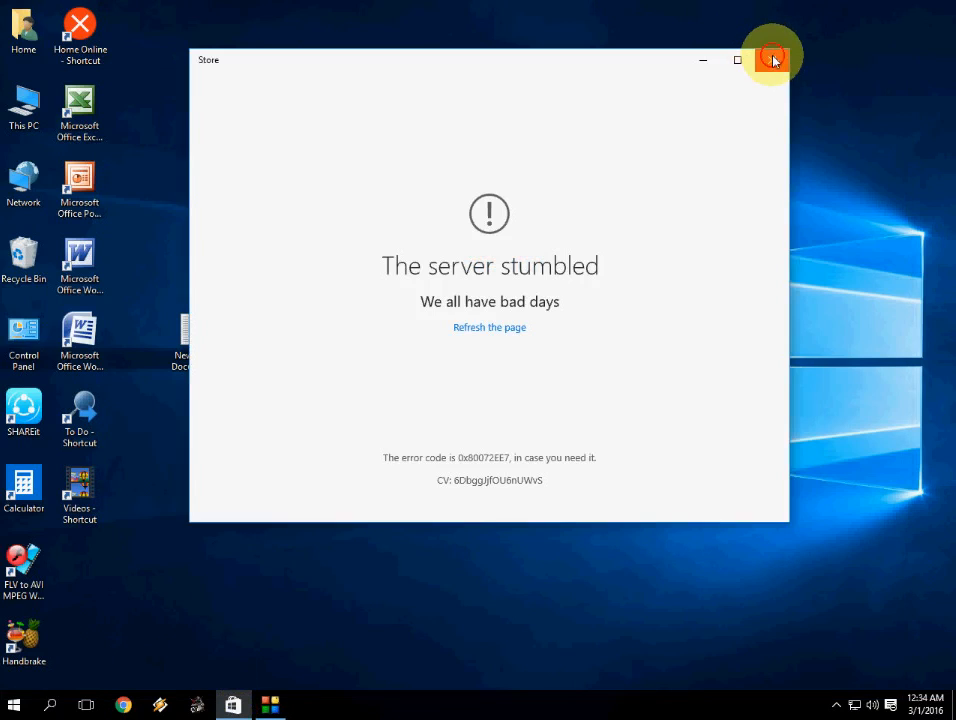
left_click(772, 60)
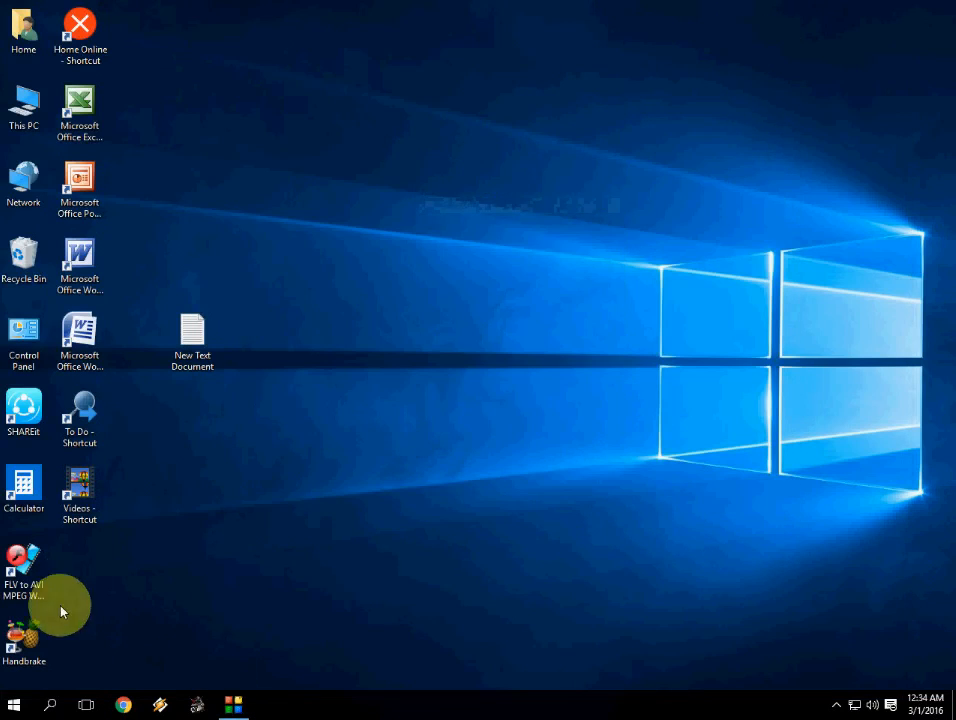
Step: Relaunch the Store from the taskbar, let Home load, and browse App categories
left_click(14, 704)
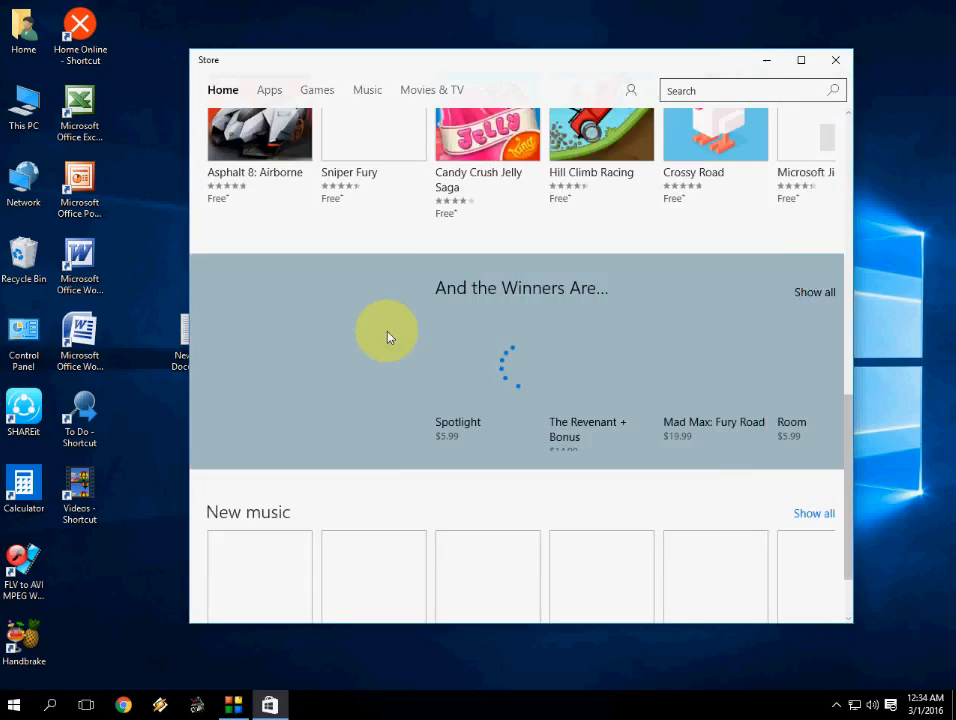
scroll("down", 3)
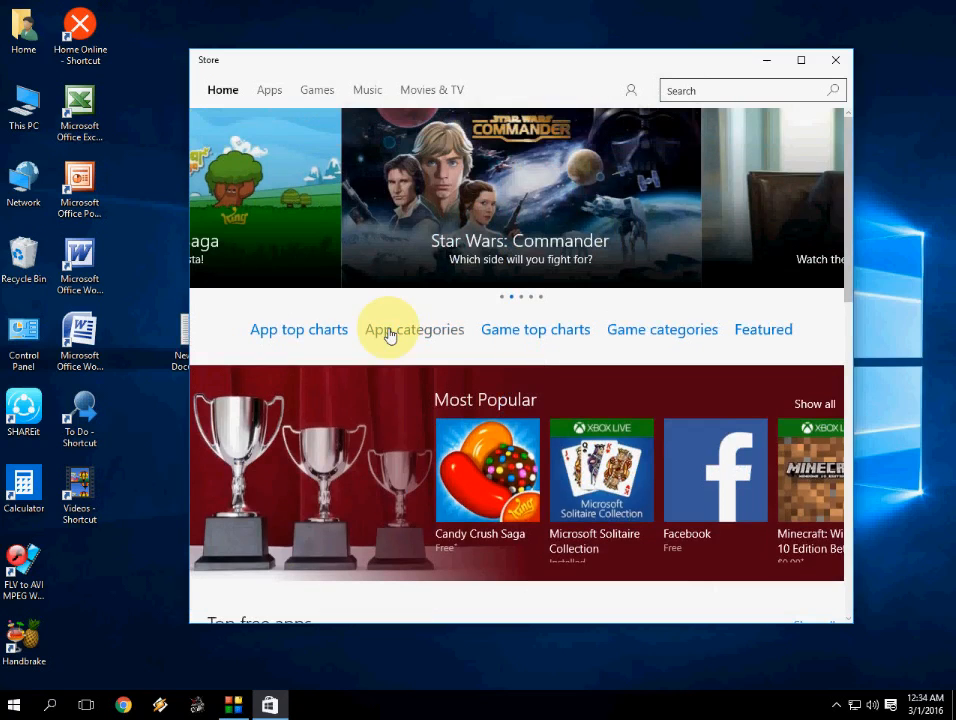
left_click(412, 328)
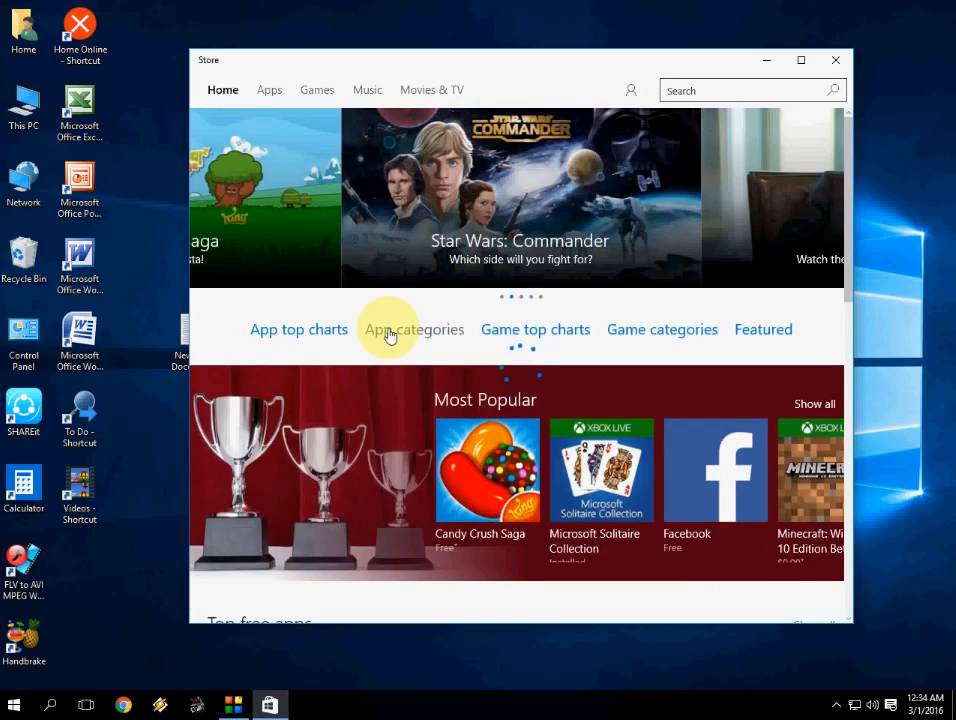